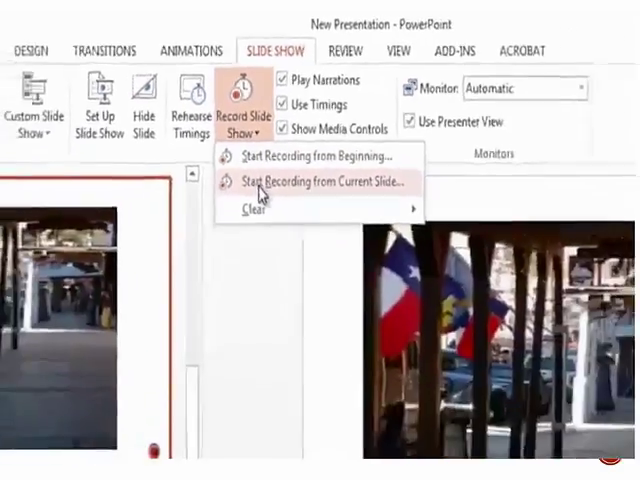
Start recording from the current slide with slide timings and narrations both ticked
{"action": "left_click", "coordinate": [320, 182]}
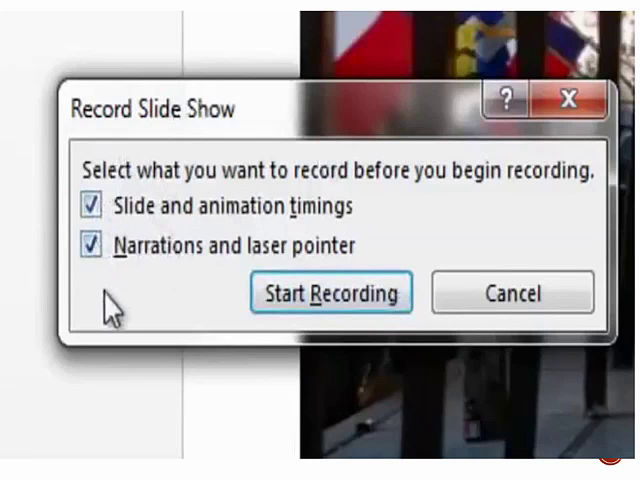
{"action": "mouse_move", "coordinate": [195, 295]}
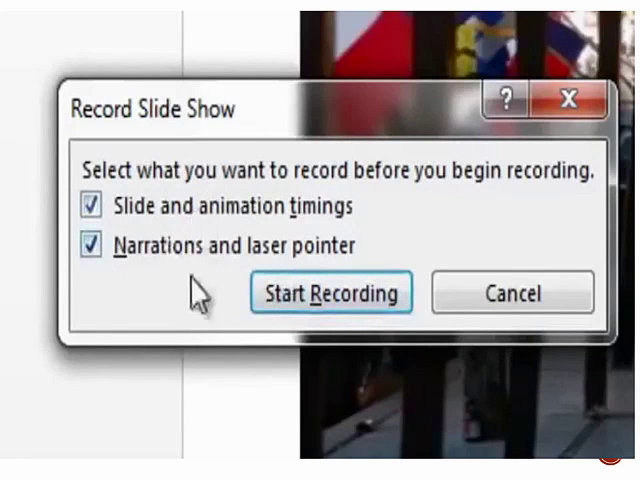
Record about 27 seconds of spoken narration on the photo slide, resuming after the pause
{"action": "left_click", "coordinate": [331, 293]}
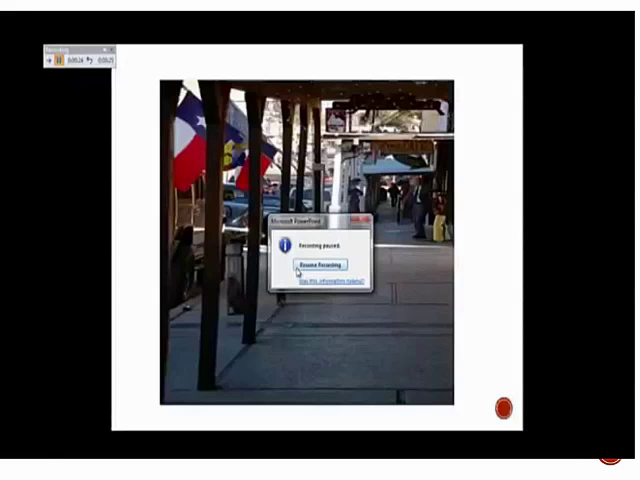
{"action": "left_click", "coordinate": [320, 263]}
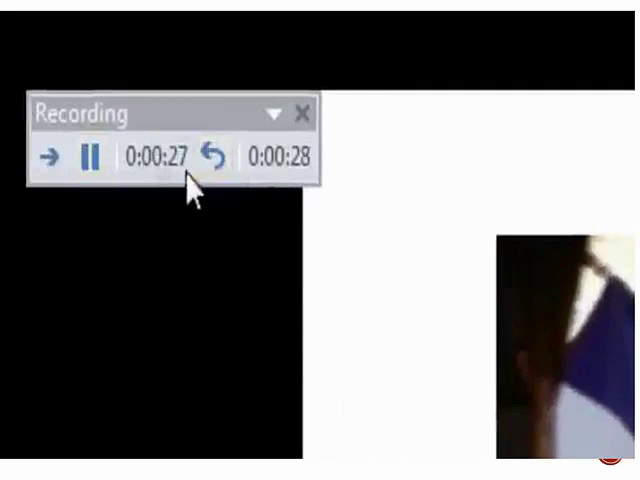
{"action": "mouse_move", "coordinate": [320, 400]}
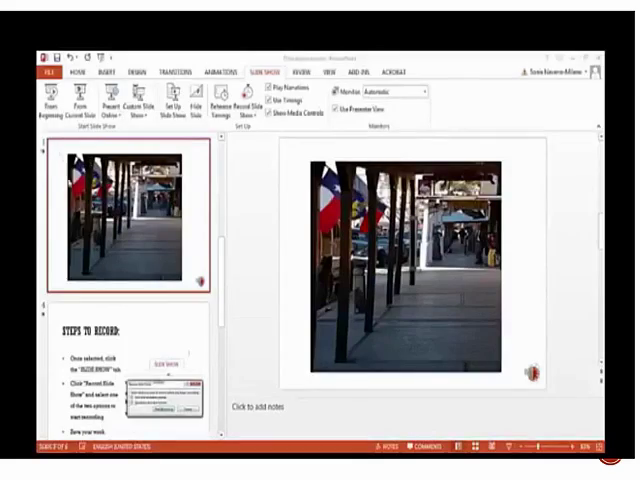
Bring up Save As on this computer, pointed at the Desktop folder
{"action": "left_click", "coordinate": [47, 72]}
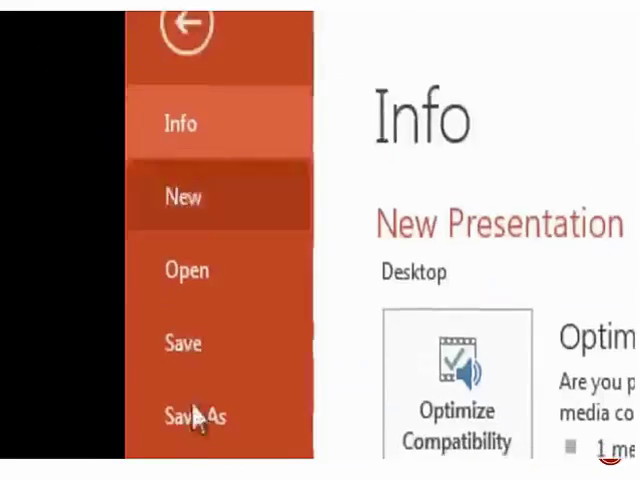
{"action": "left_click", "coordinate": [194, 416]}
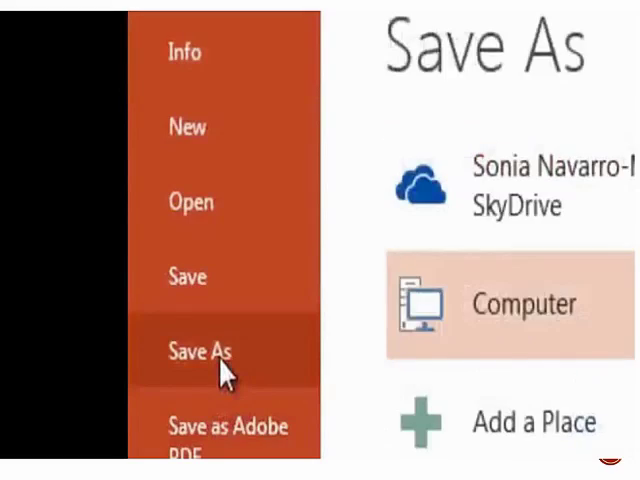
{"action": "left_click", "coordinate": [522, 305]}
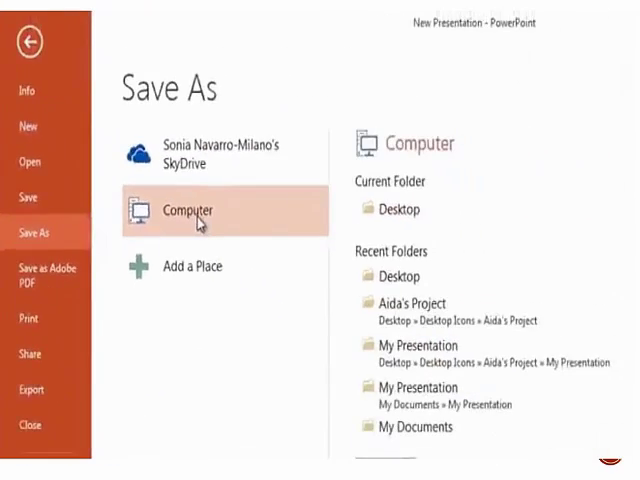
{"action": "left_click", "coordinate": [398, 209]}
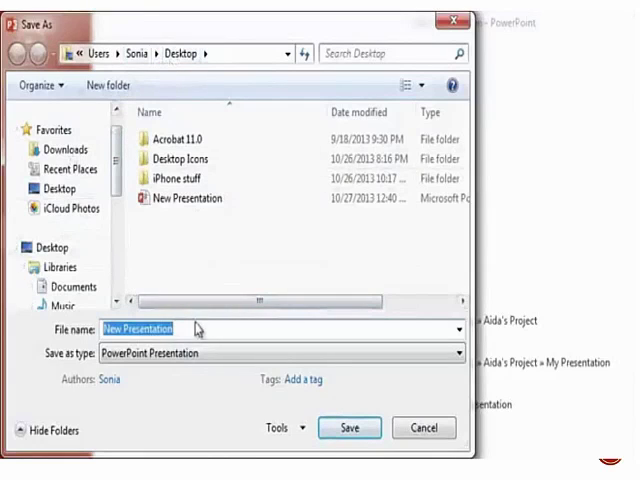
Name the file 'Class Presentation' with the PowerPoint Presentation type
{"action": "left_click", "coordinate": [180, 328]}
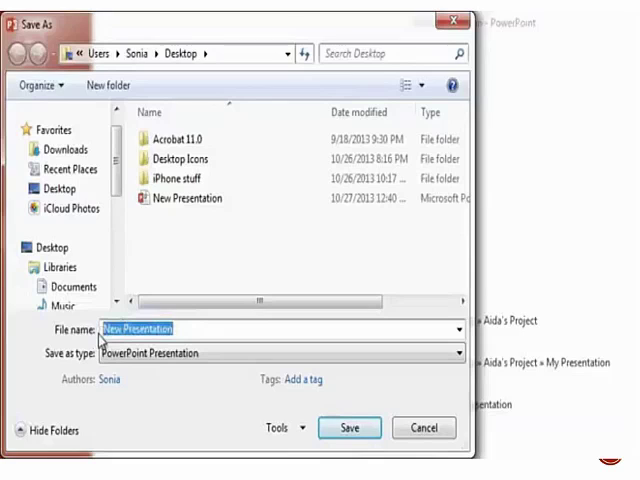
{"action": "type", "text": "Class"}
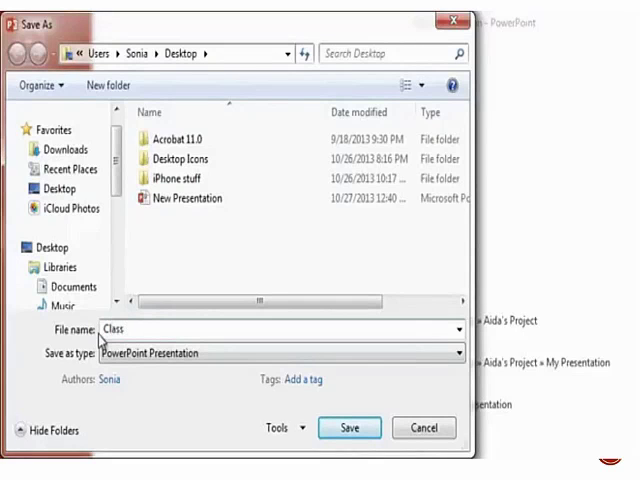
{"action": "type", "text": "Presentation"}
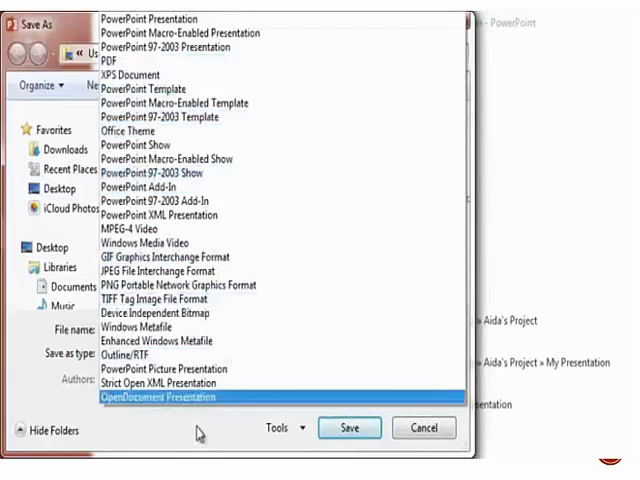
{"action": "left_click", "coordinate": [152, 18]}
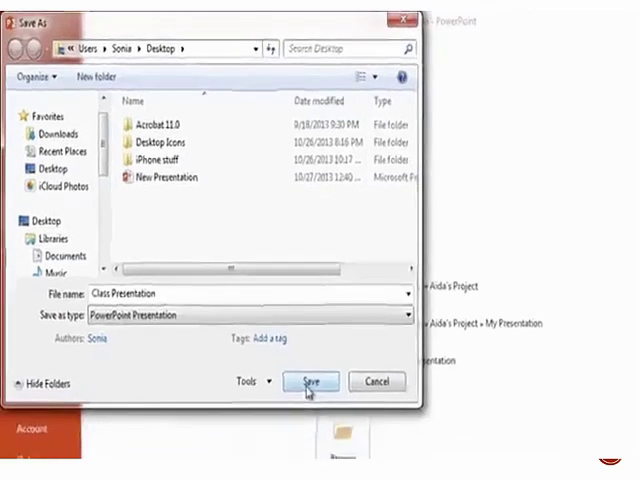
Save 'Class Presentation' to the Desktop, then play and pause the photo slide's narration
{"action": "left_click", "coordinate": [311, 381]}
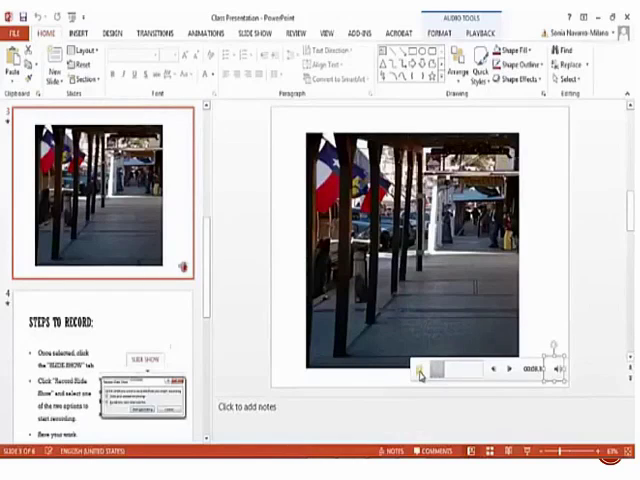
{"action": "left_click", "coordinate": [420, 368]}
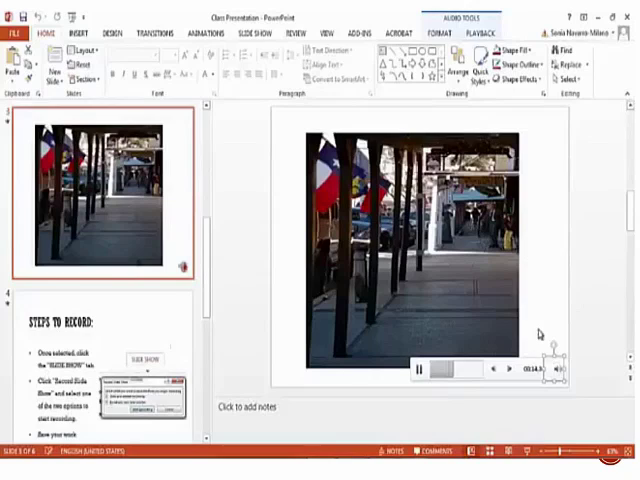
{"action": "left_click", "coordinate": [417, 370]}
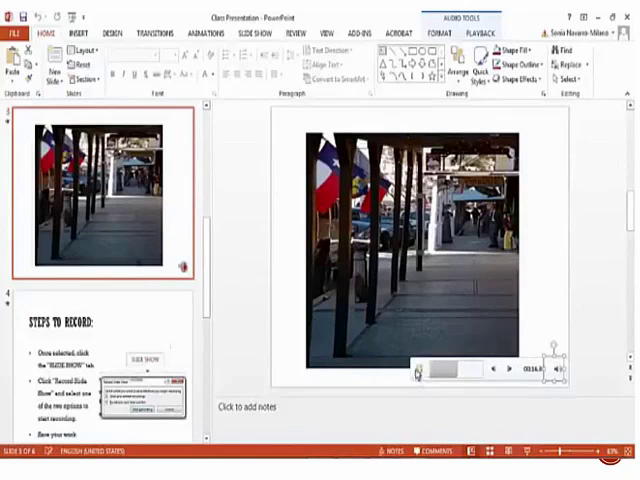